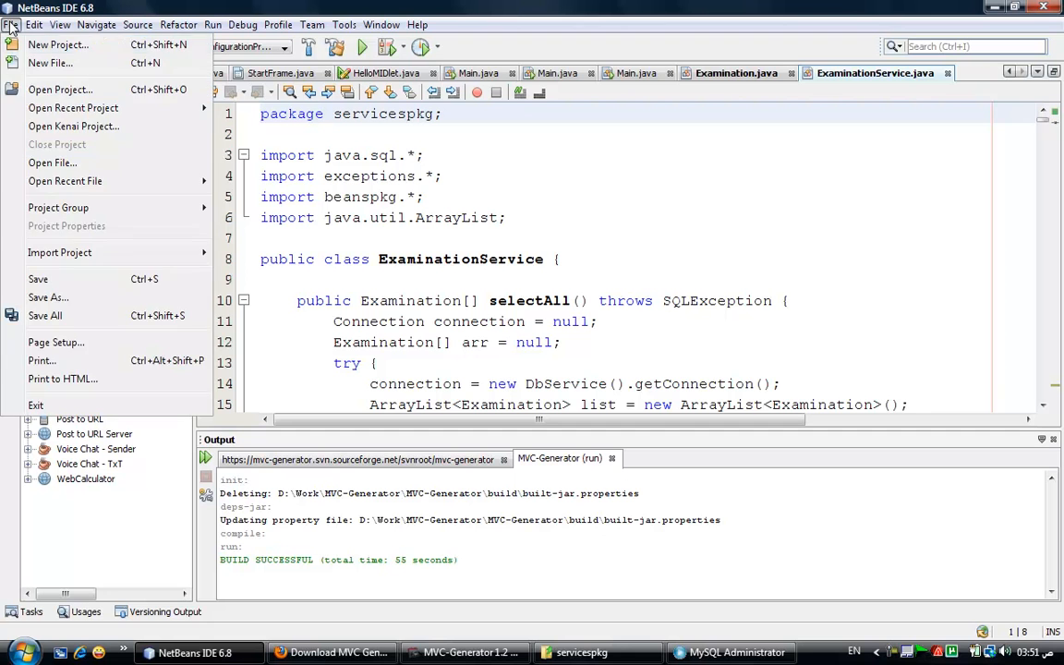
Create a Java Application project named MVC-Generator Tester with a generated Main class.
click(59, 44)
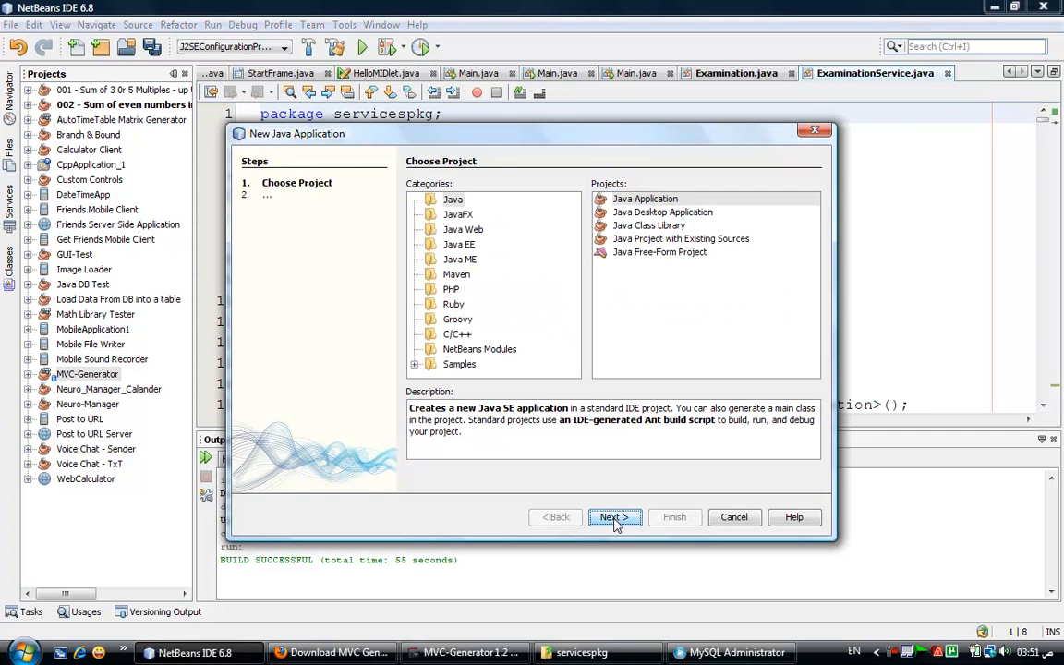
click(613, 517)
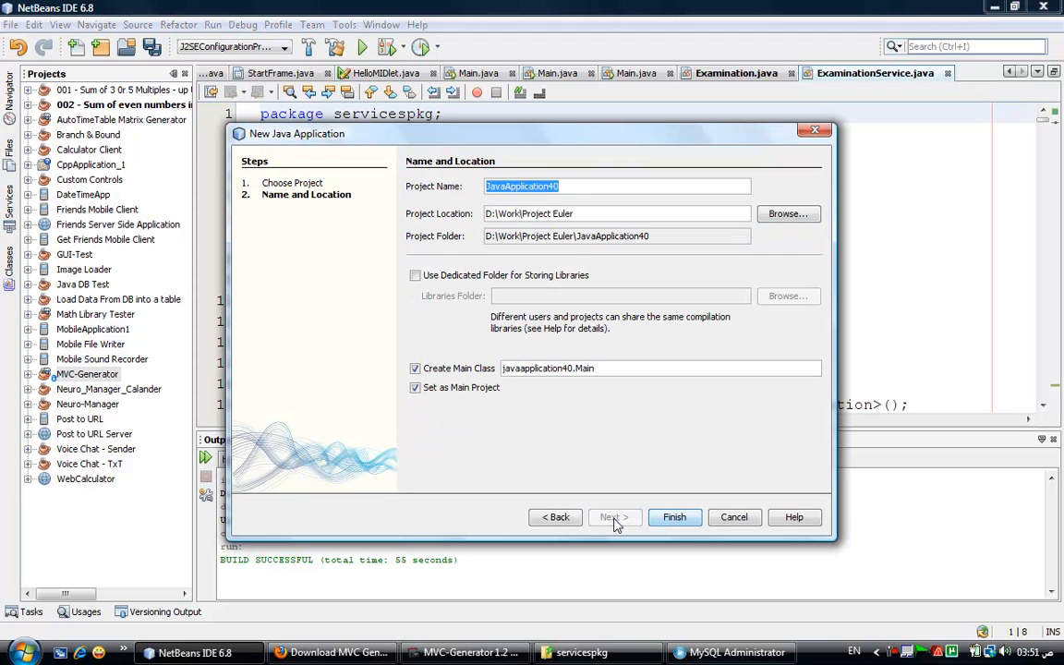
text(MVC-Generator Test)
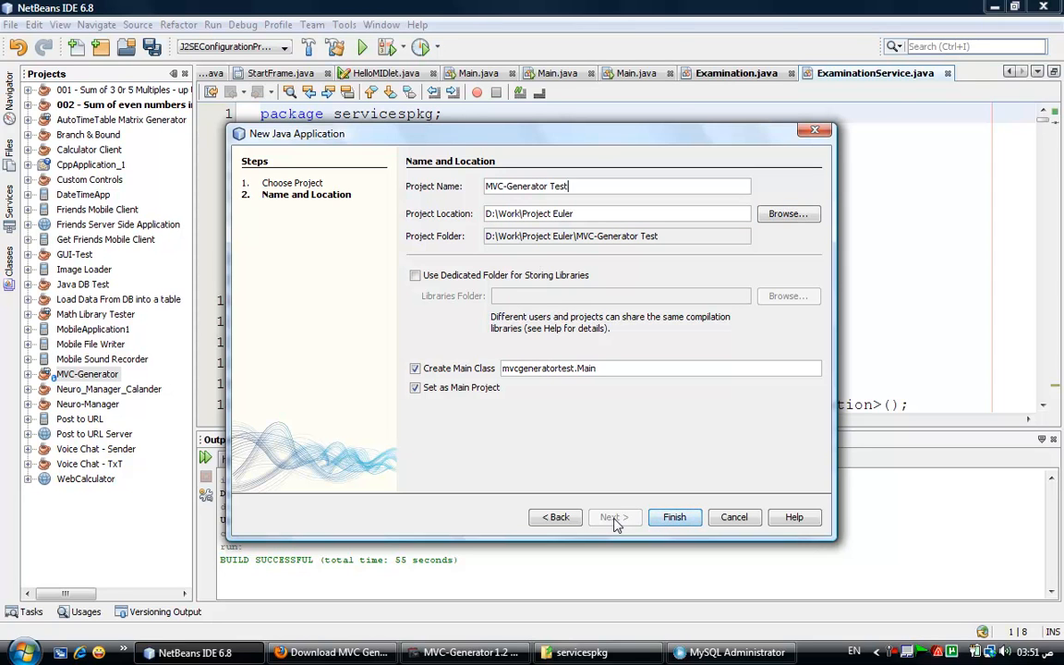
click(674, 517)
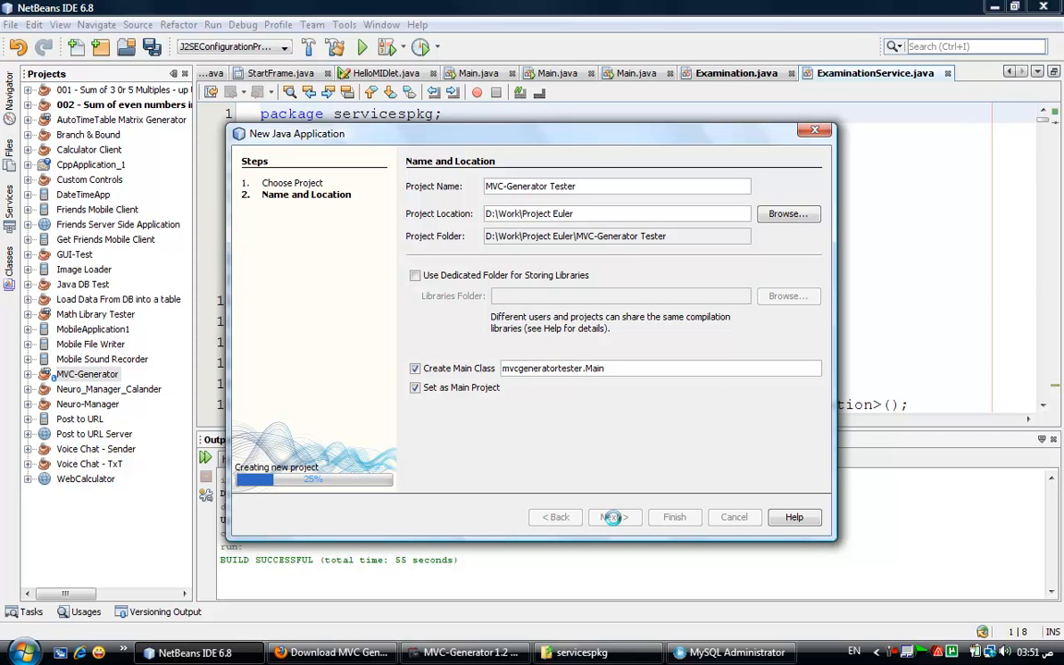
click(617, 185)
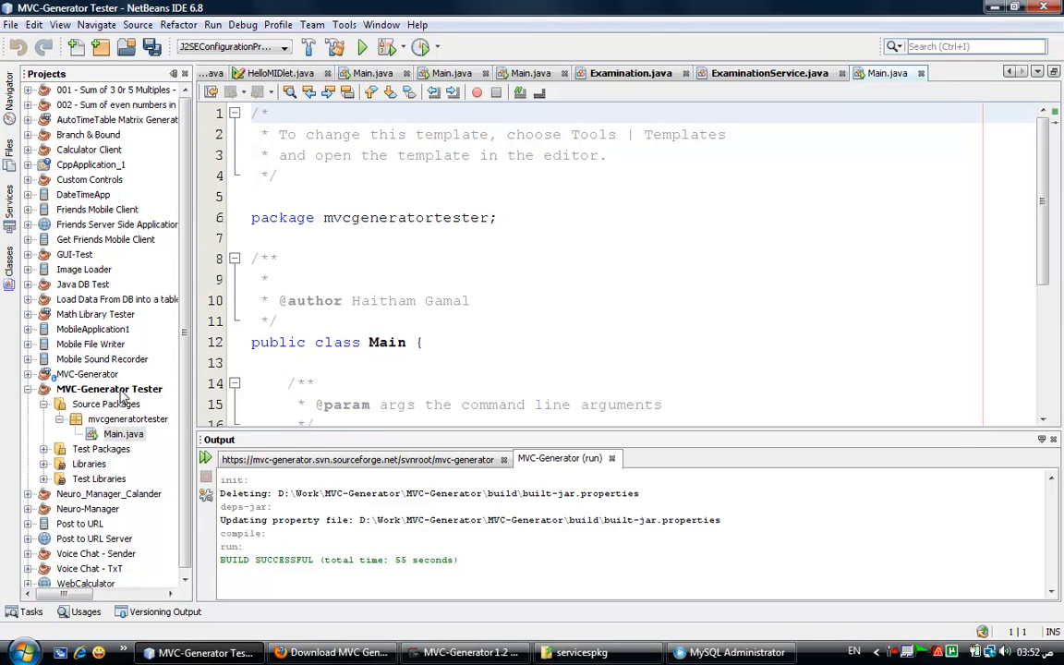
click(106, 402)
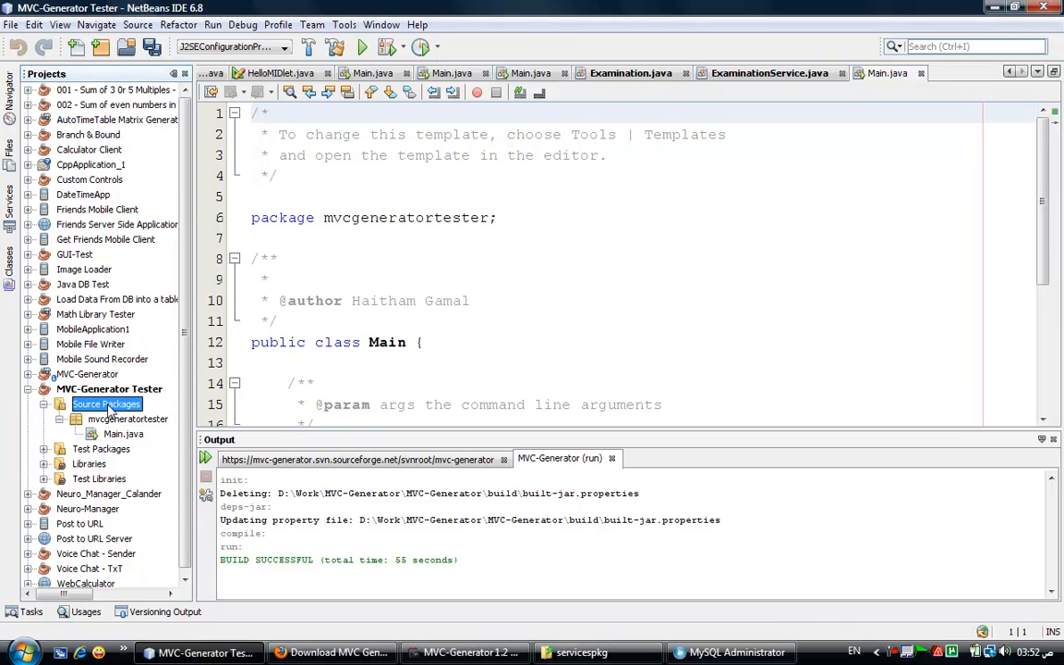
click(109, 388)
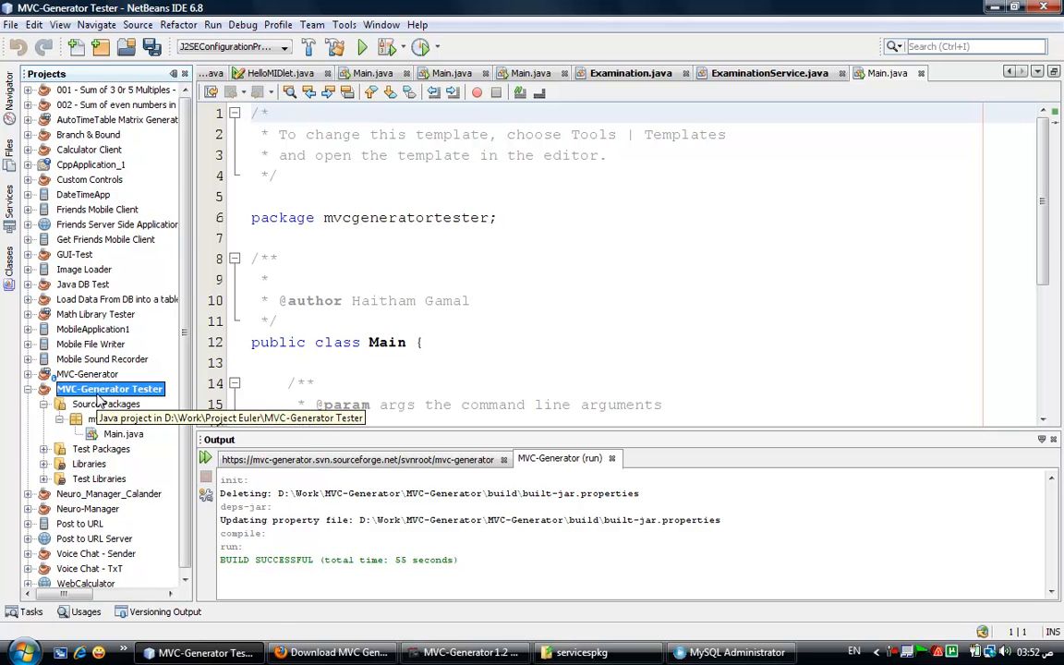
right_click(111, 388)
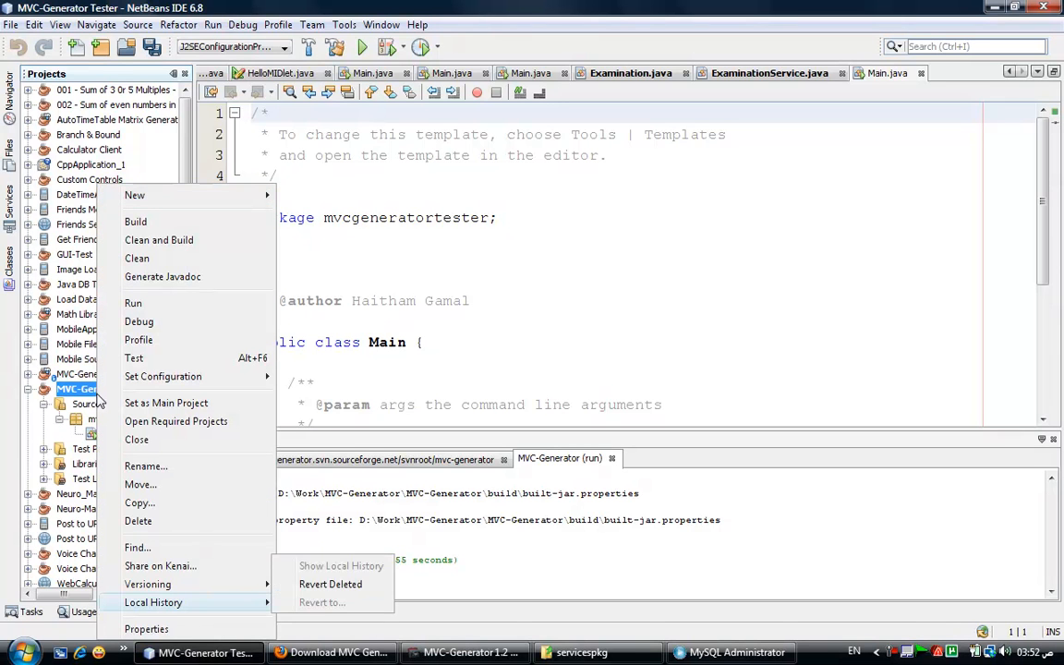
click(146, 628)
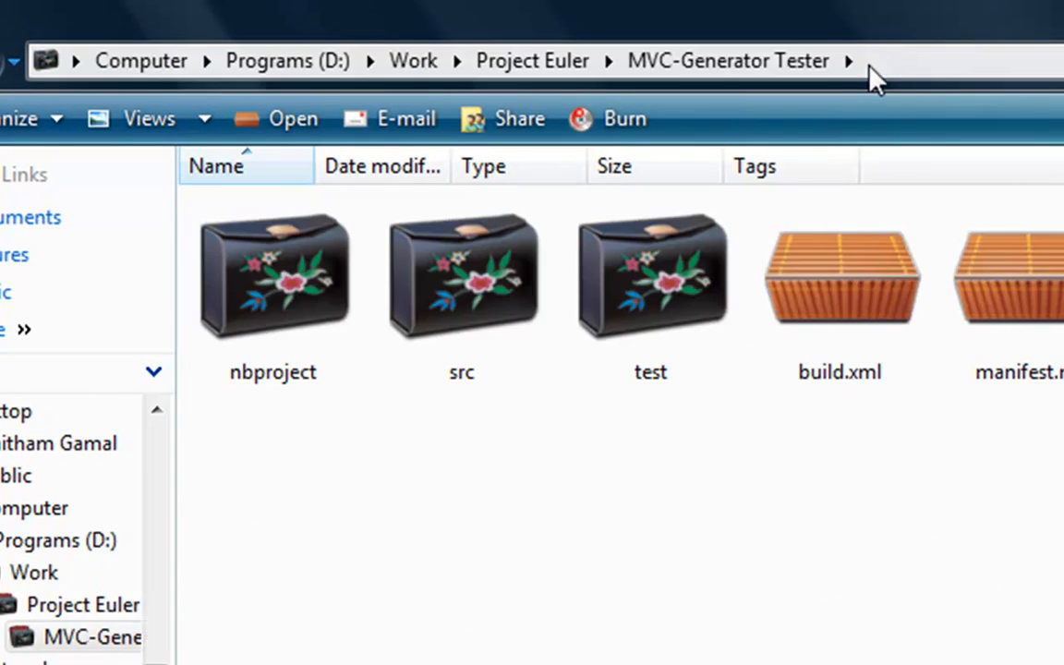
Open the src folder of the MVC-Generator Tester project in Windows Explorer.
double_click(462, 277)
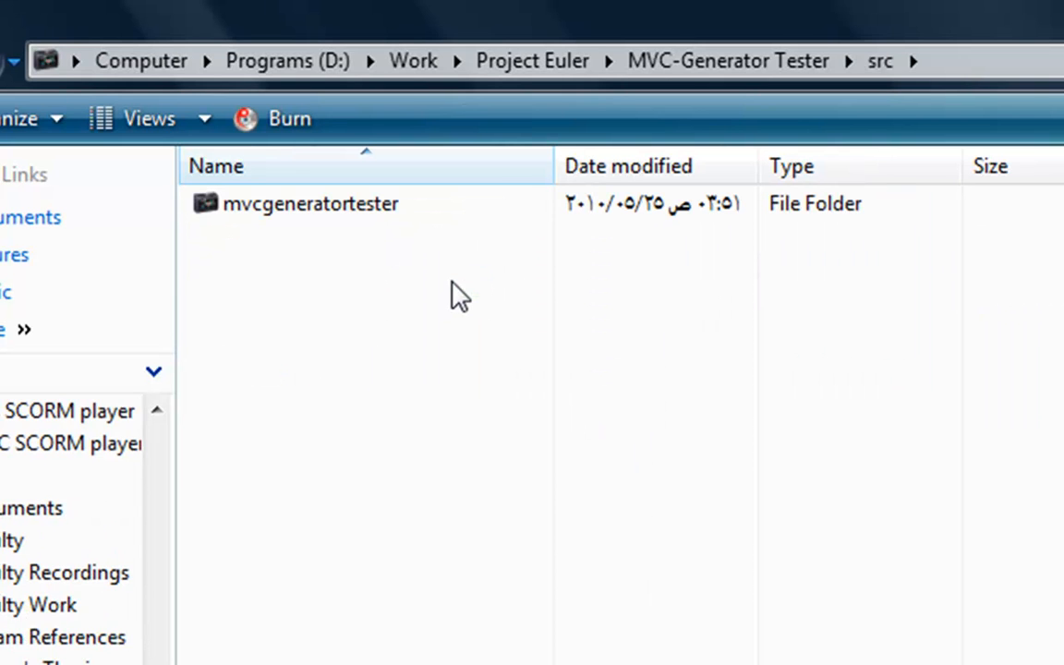
click(311, 204)
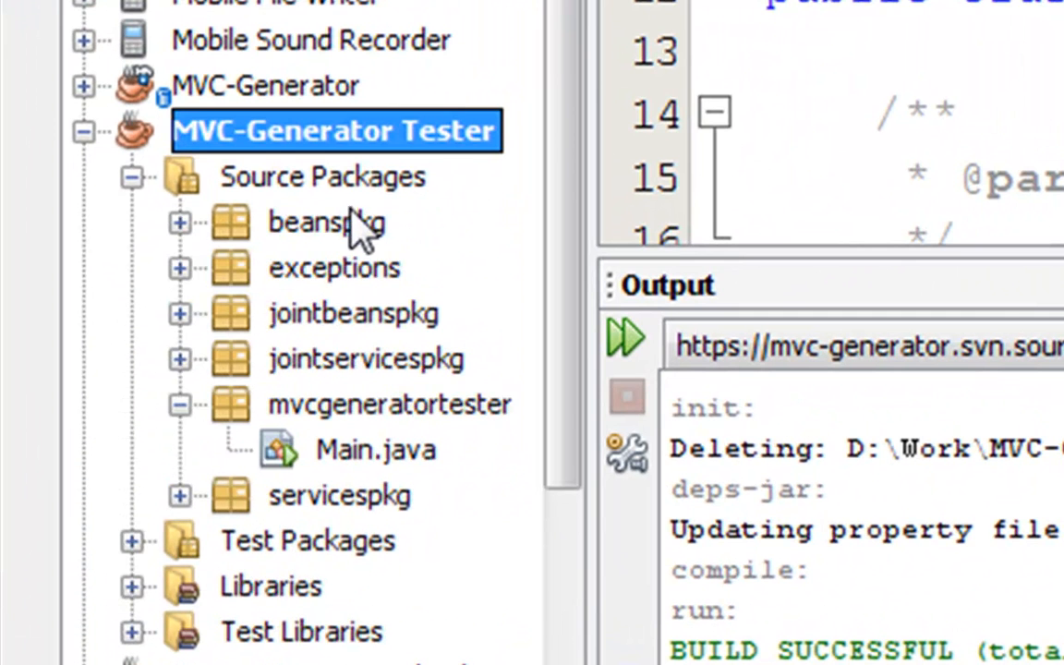
Check that the copied packages appear under Source Packages of MVC-Generator Tester.
click(325, 222)
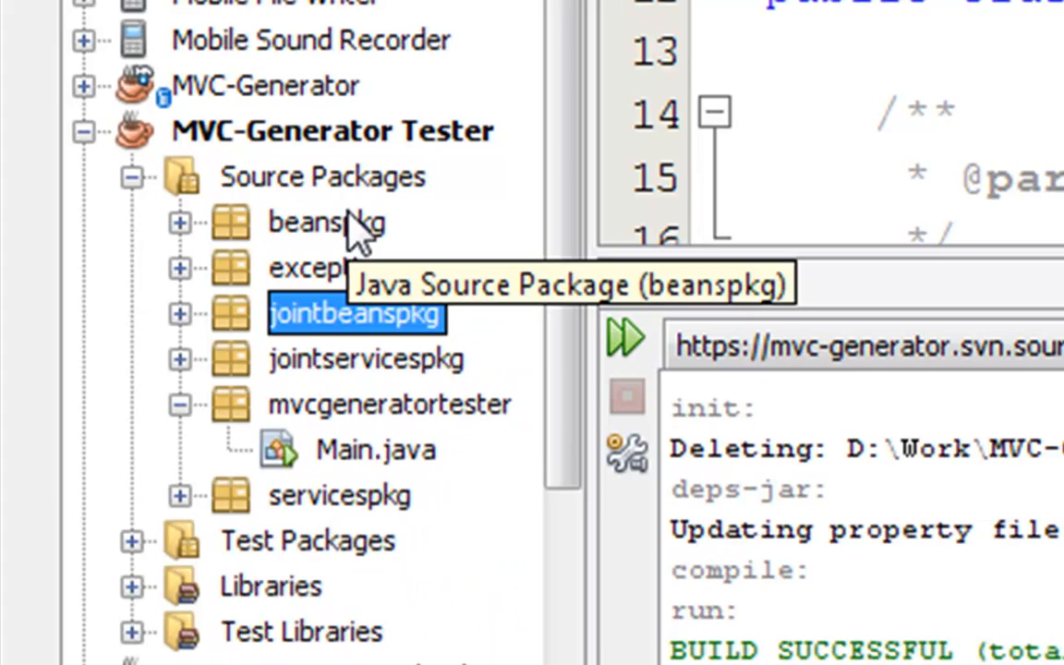
click(388, 403)
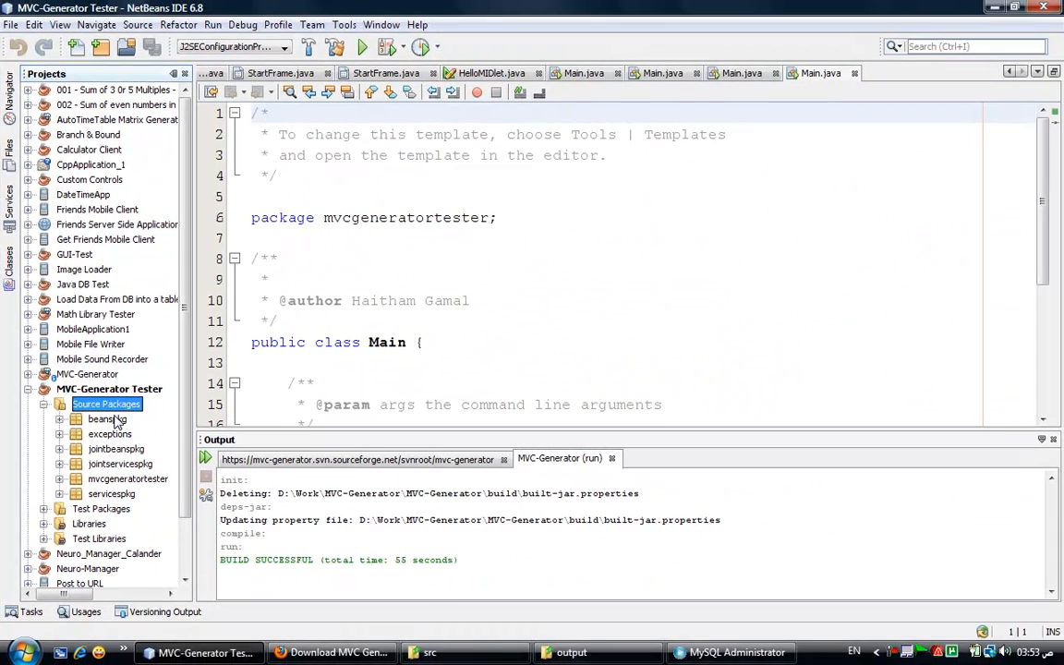
click(109, 388)
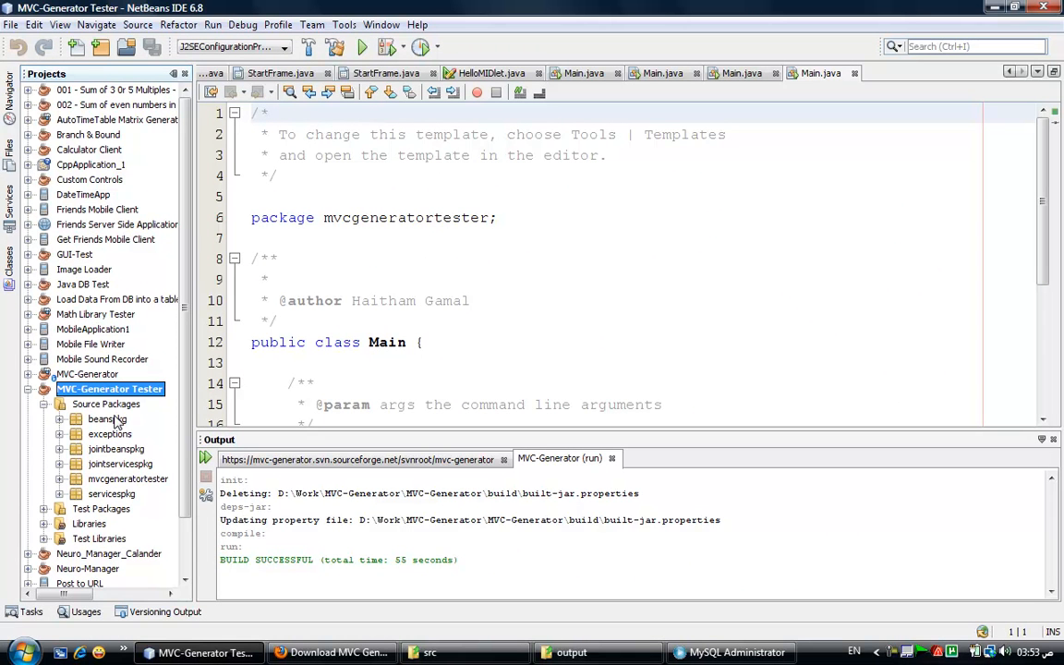
Add the MySQL JDBC Driver library to the project's compile-time libraries via Project Properties.
right_click(108, 388)
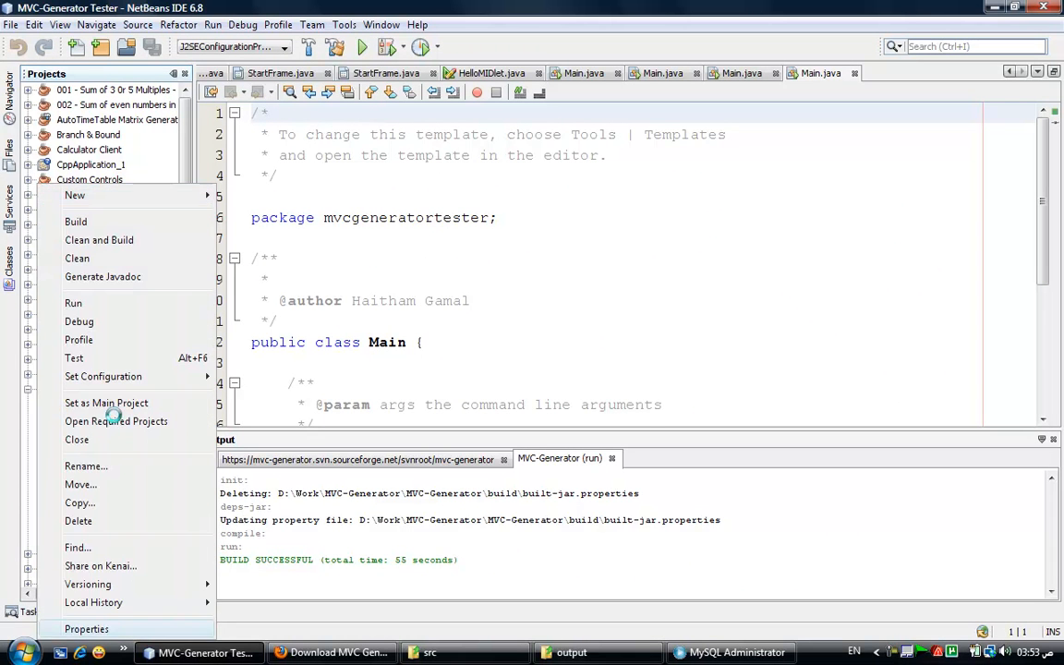
click(85, 628)
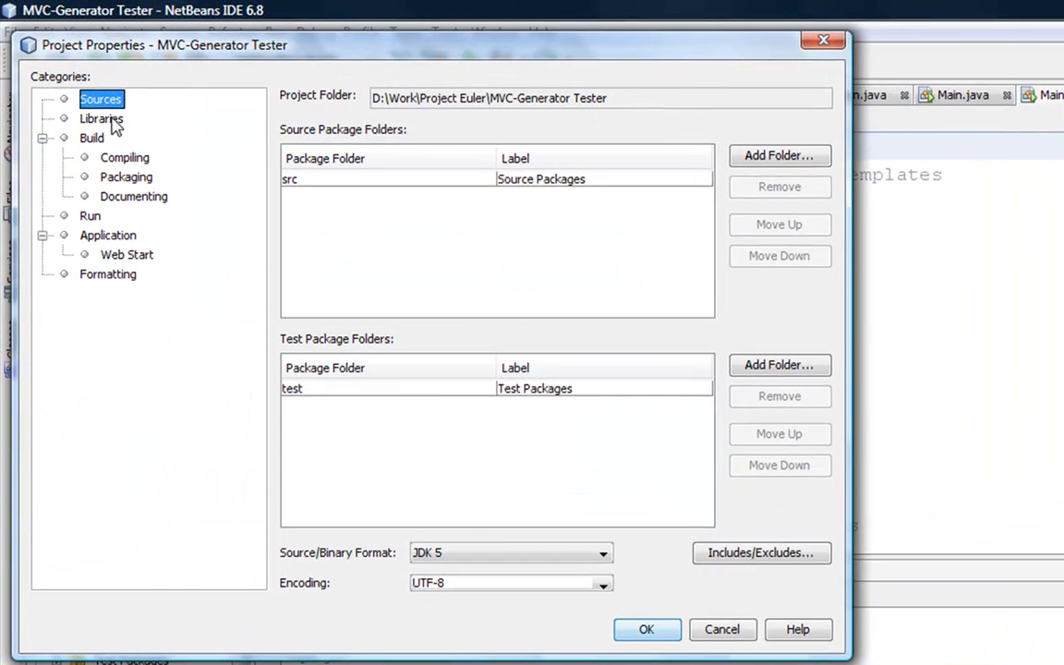
click(102, 118)
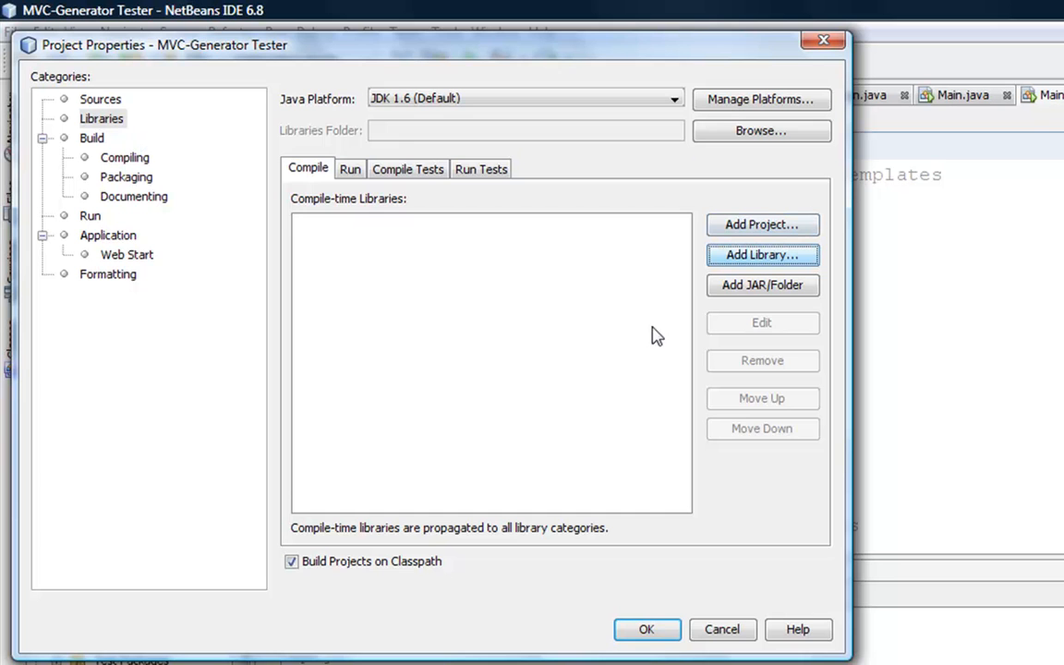
click(760, 255)
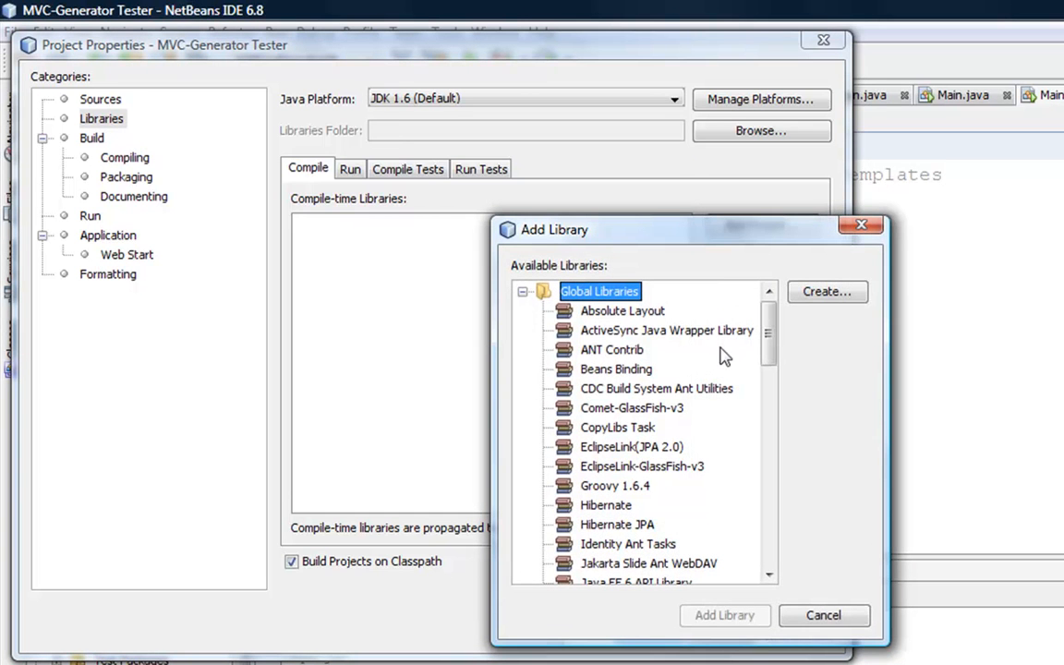
scroll(down, 3)
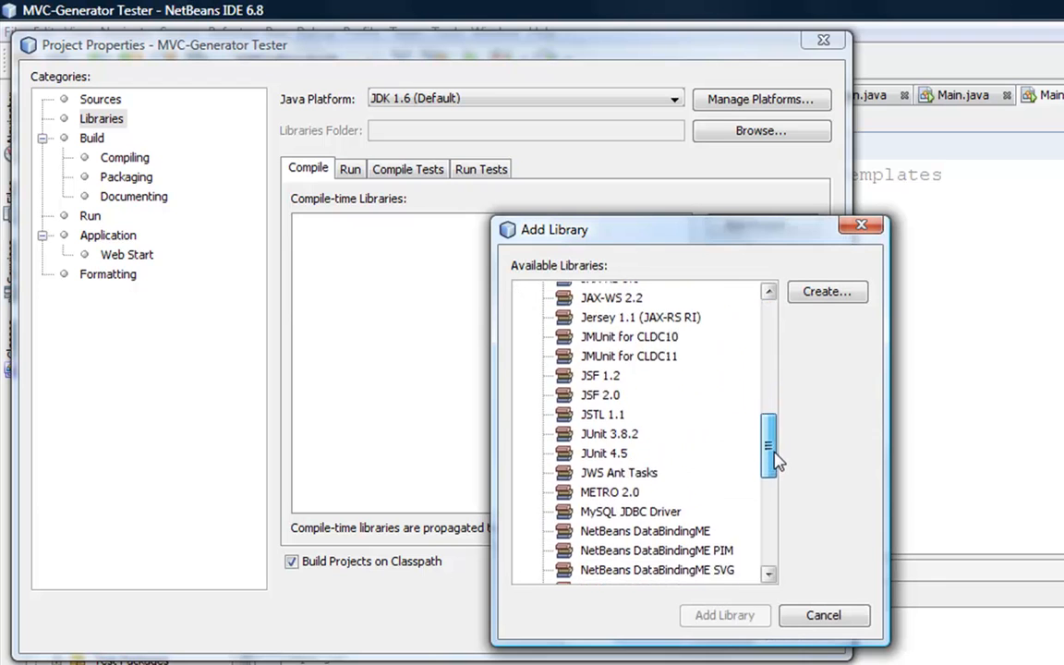
click(632, 461)
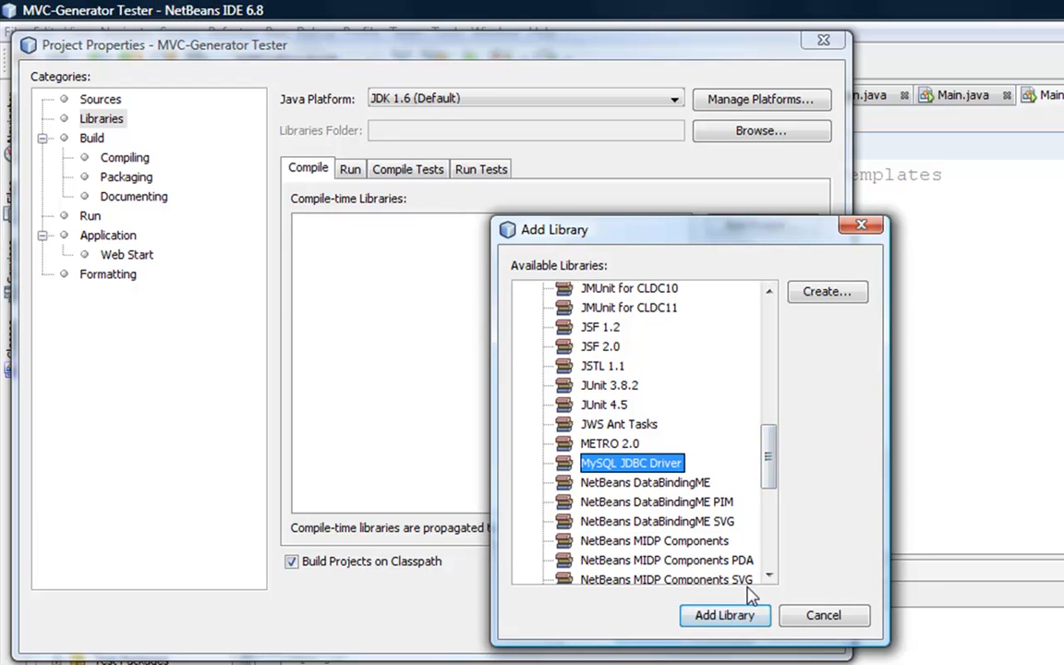
click(724, 615)
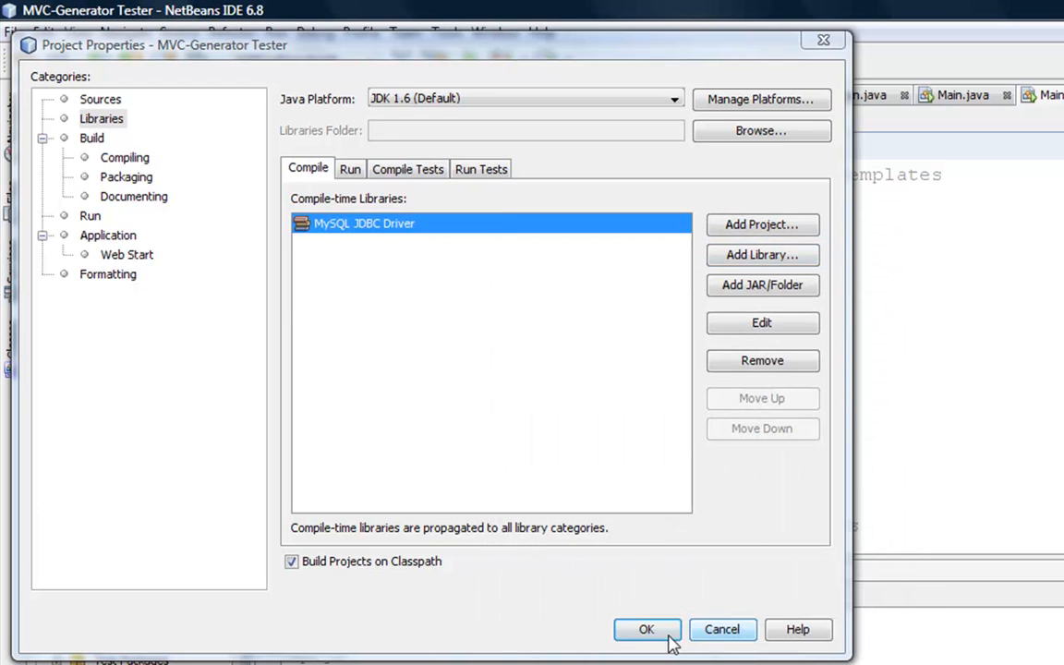
click(647, 628)
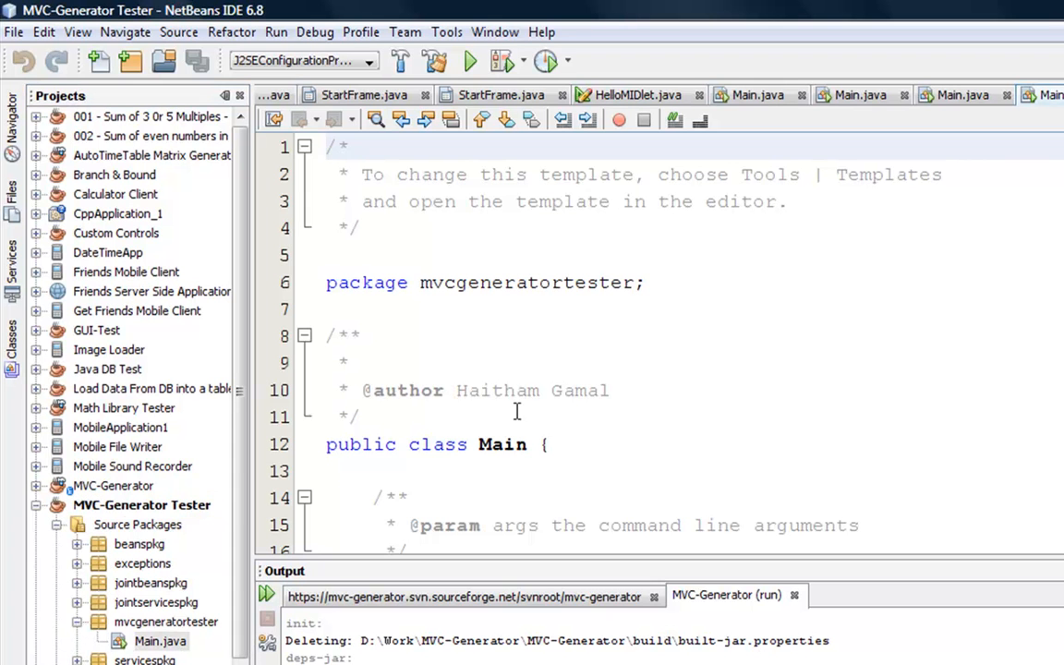
Replace the TODO comment in main with PatientsService patientsService = new PatientsService();.
scroll(down, 3)
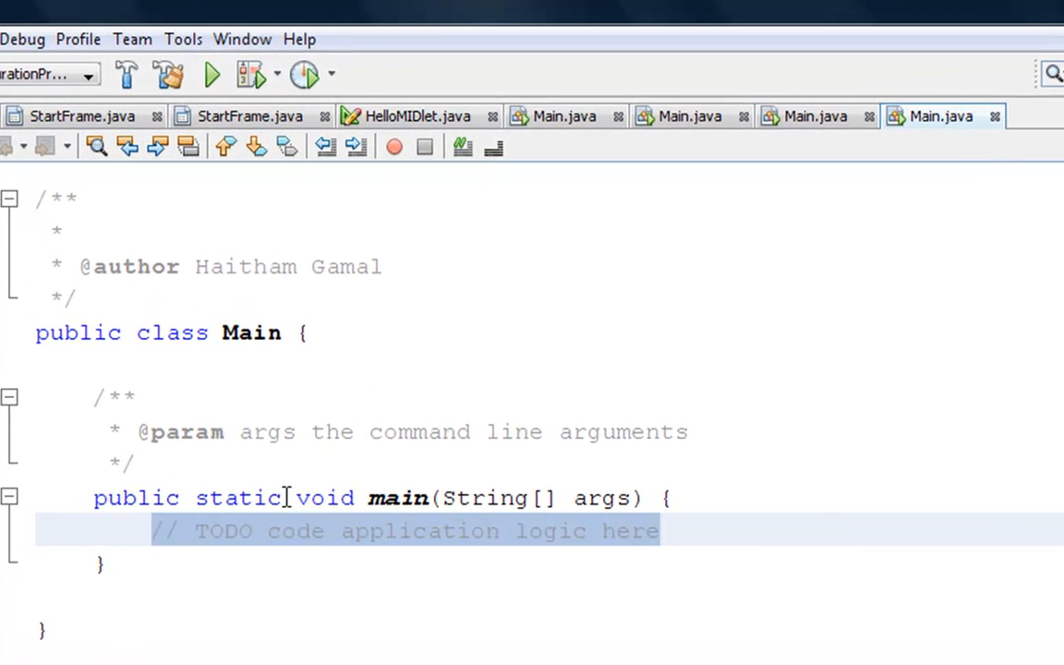
key(Delete)
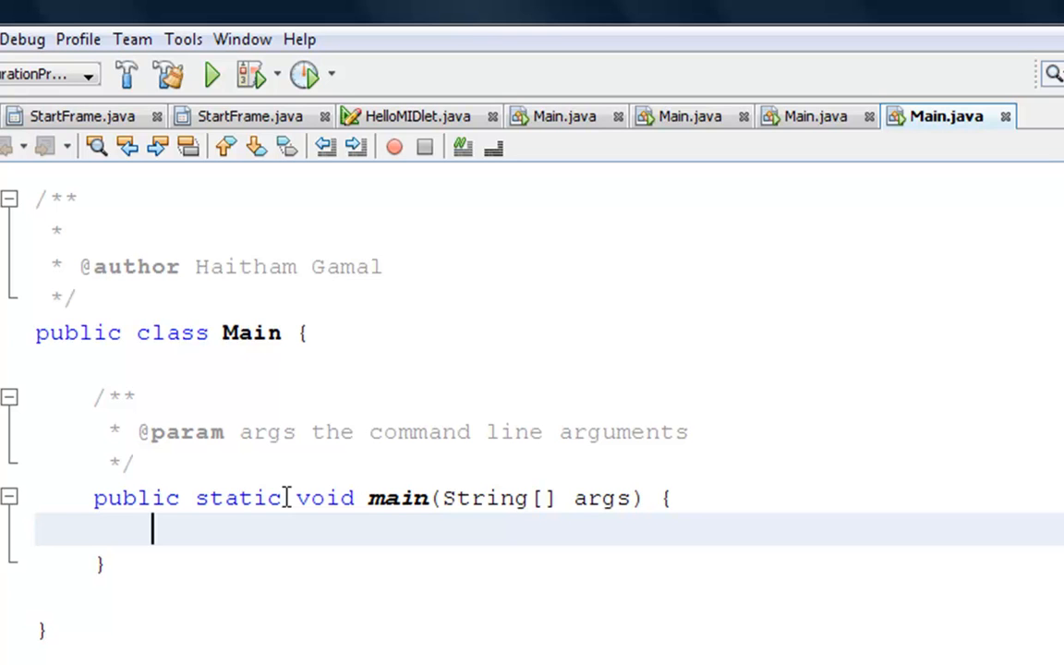
text(Pat)
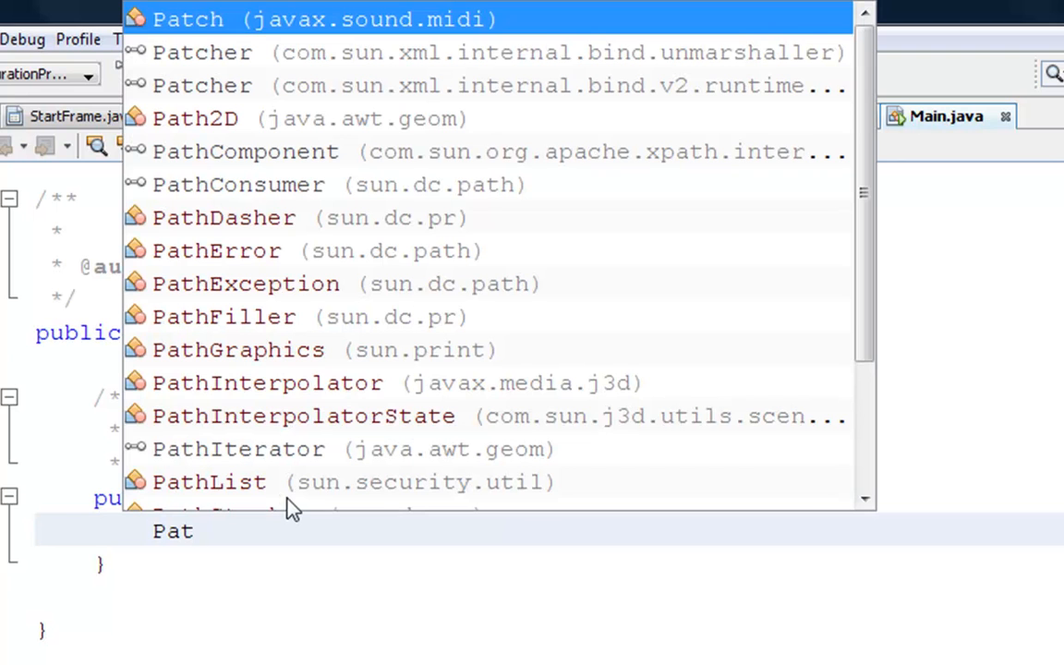
text(ientsService)
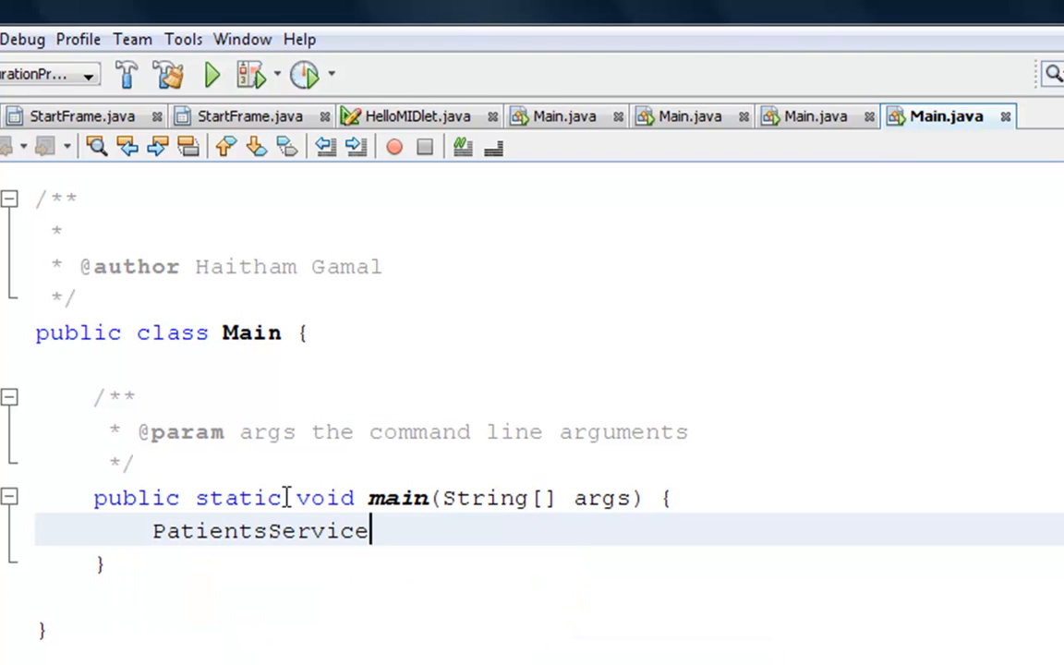
text(" ")
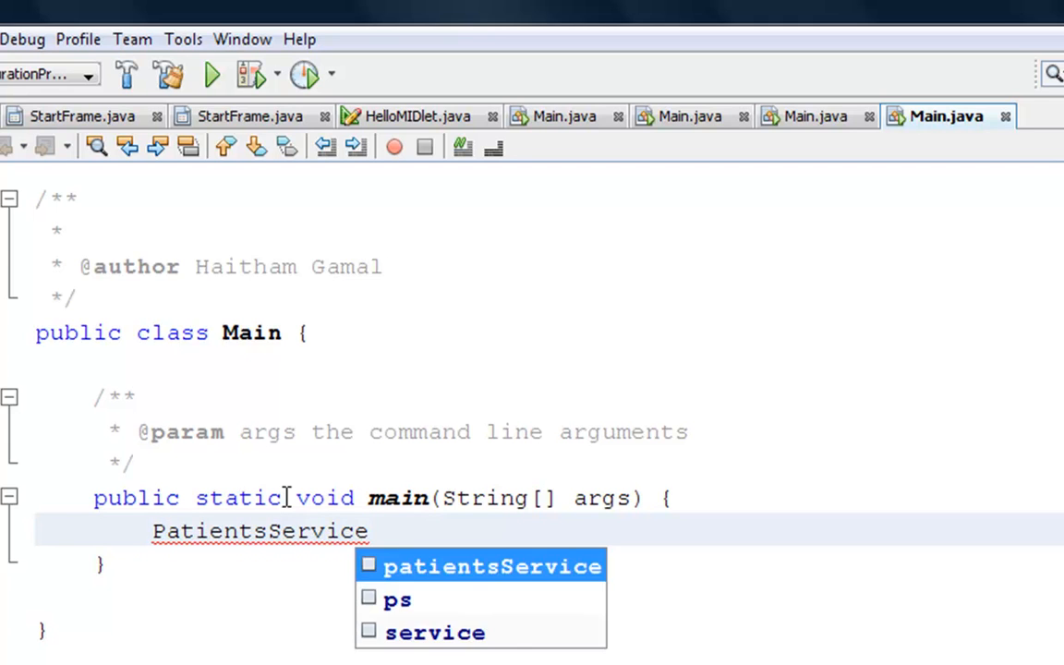
text(patientsService = n)
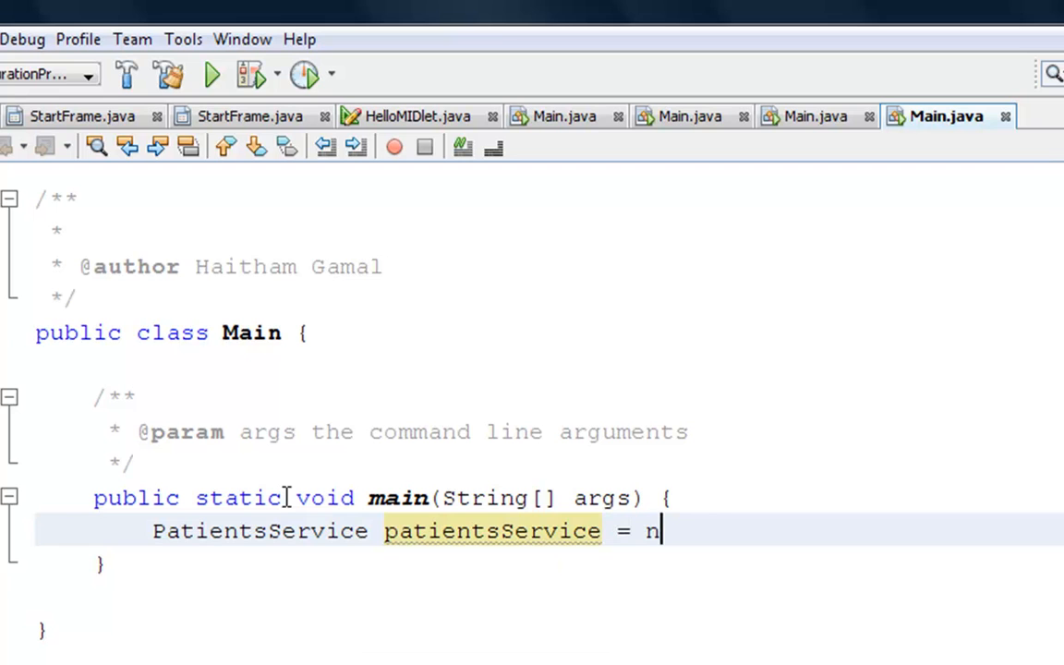
text(ew)
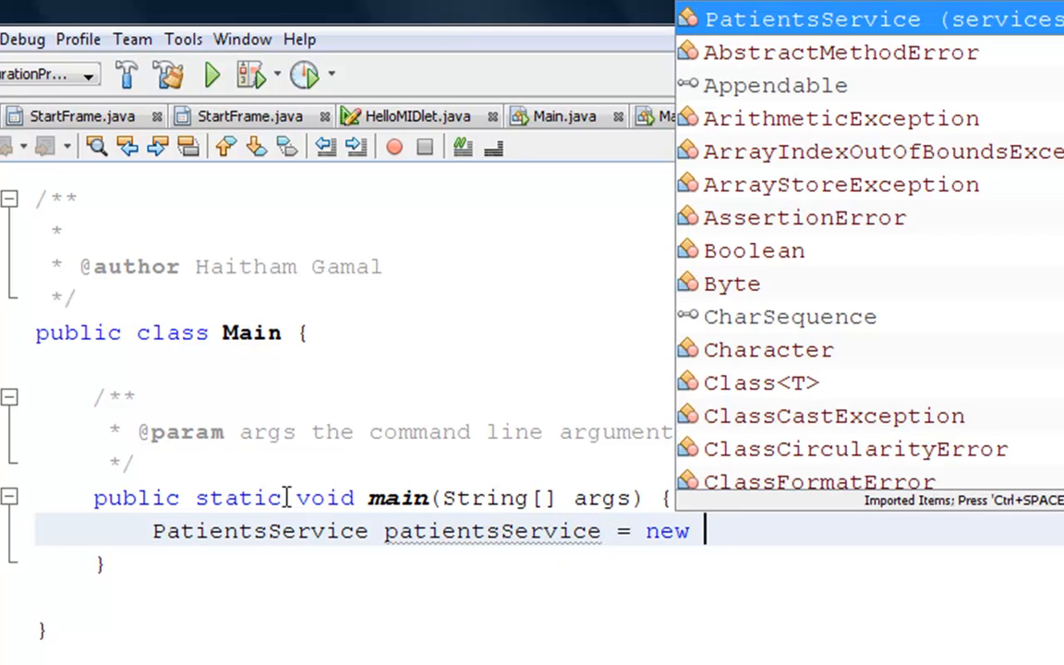
click(813, 18)
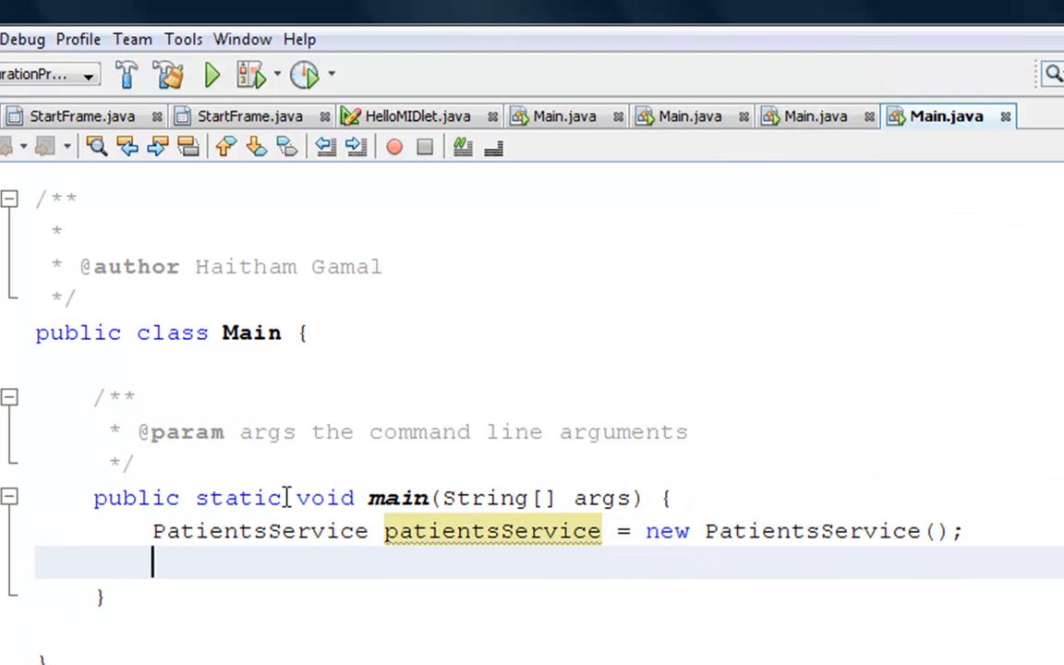
Call patientsService.selectAll() to fetch every patient.
text(patientsService.)
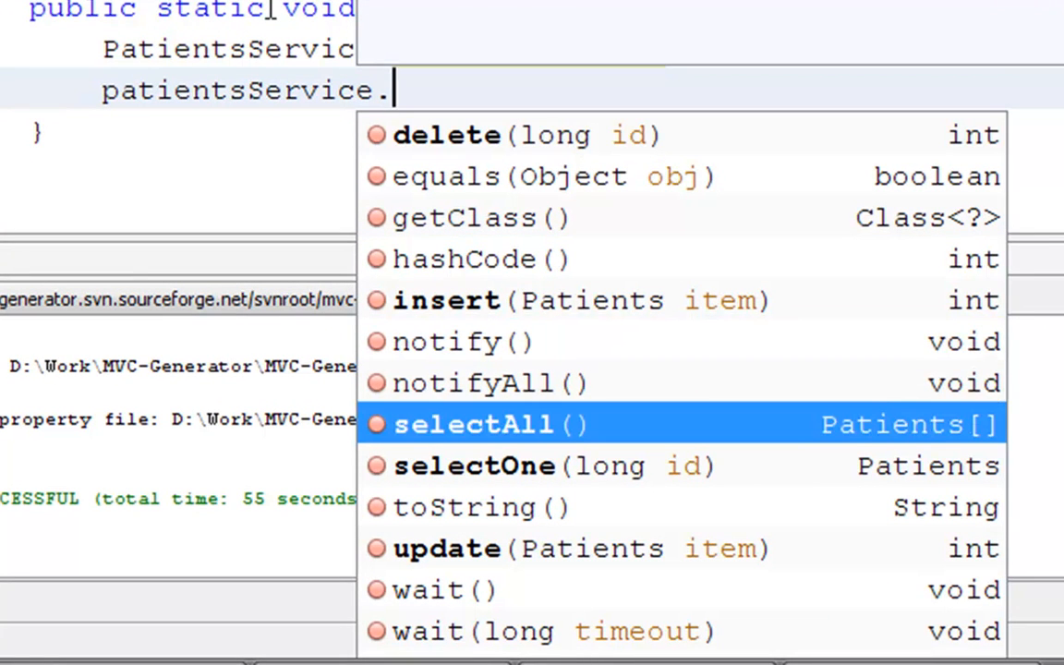
double_click(473, 422)
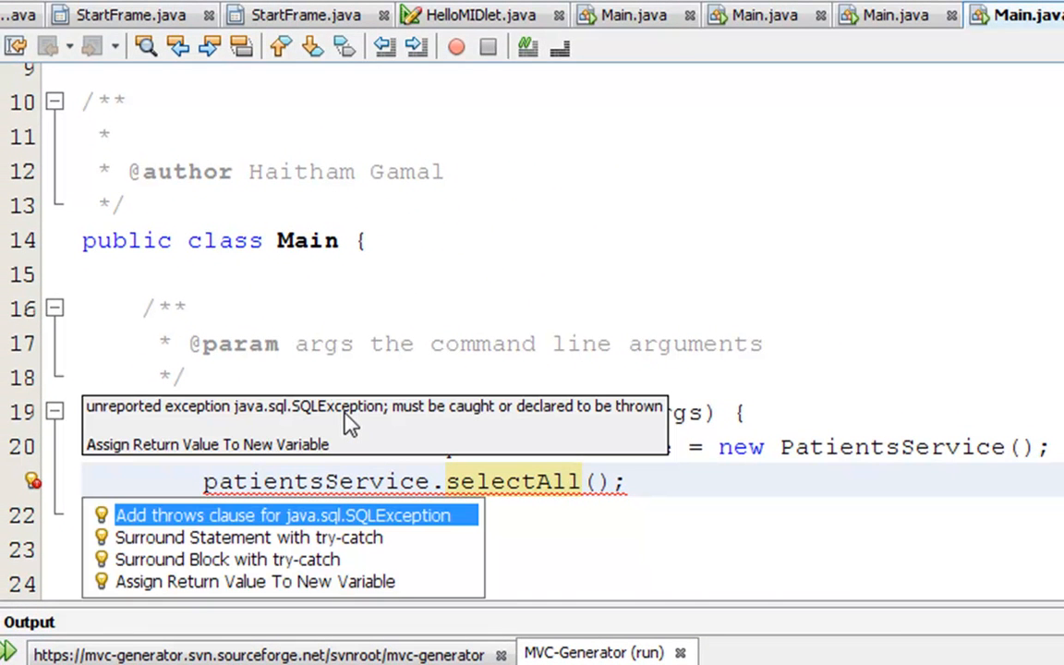
Declare main throws SQLException, store selectAll() in Patients[] arr, and start a for loop over arr.length.
click(284, 514)
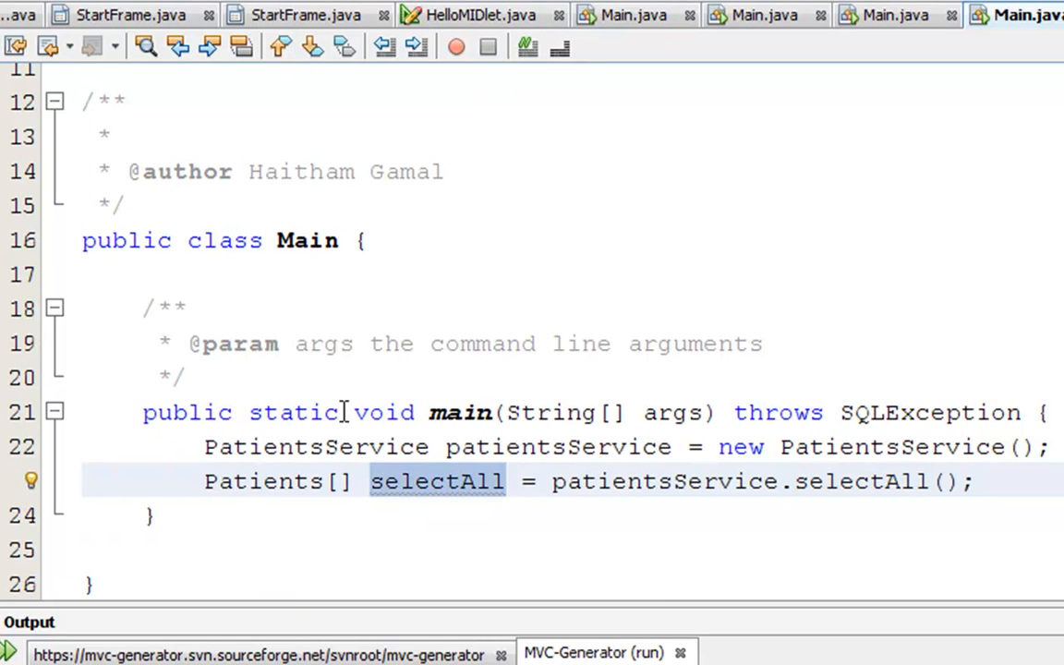
text(arr)
text(for(int )
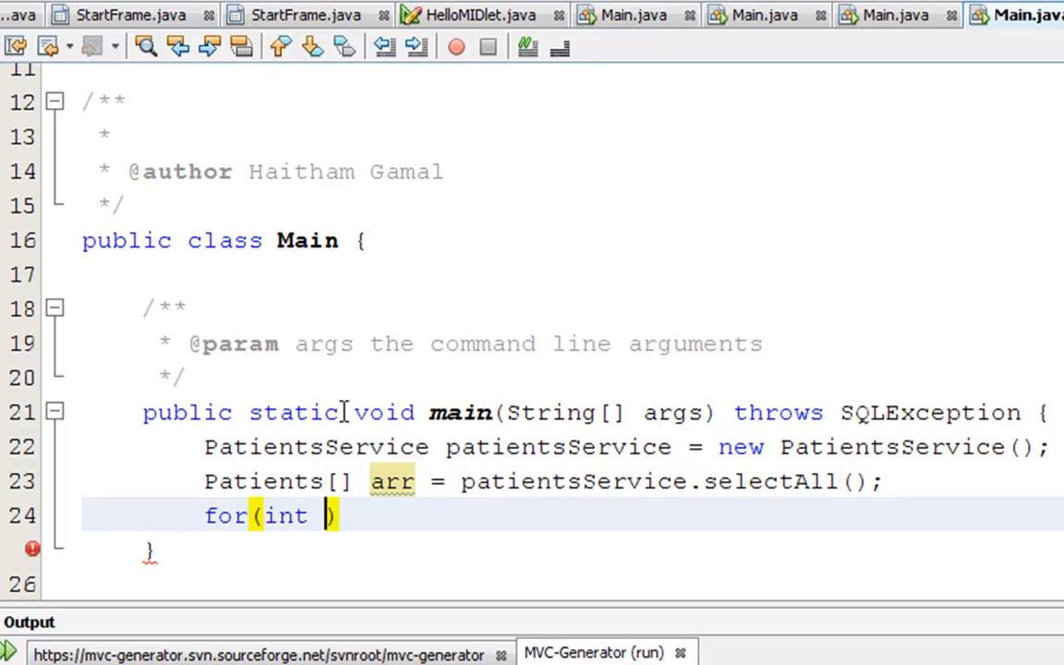
text(i = 0; i)
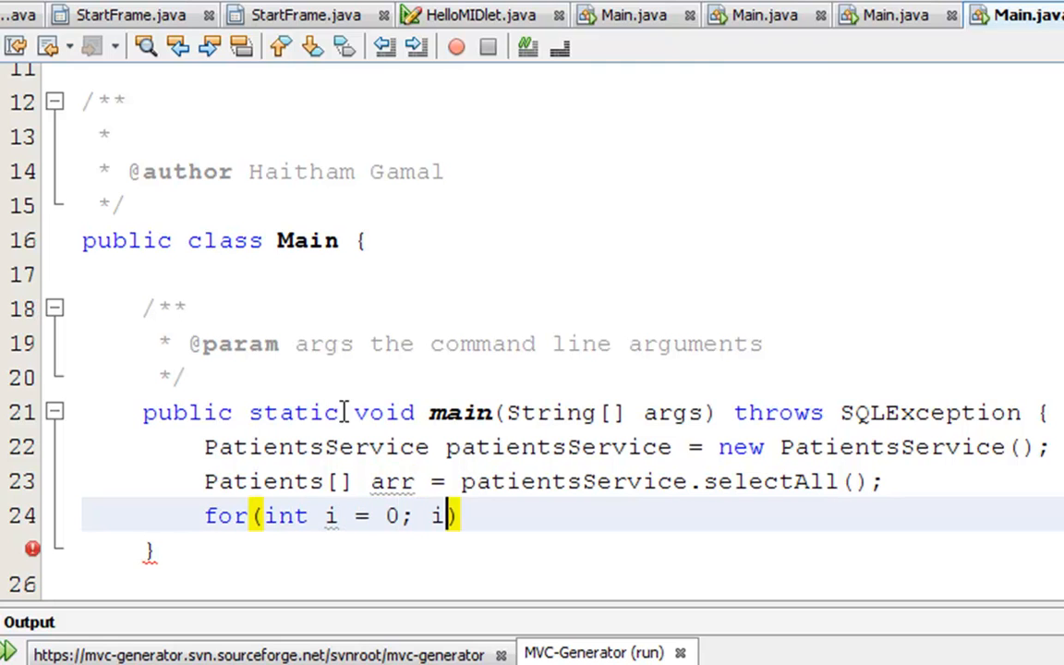
text(<)
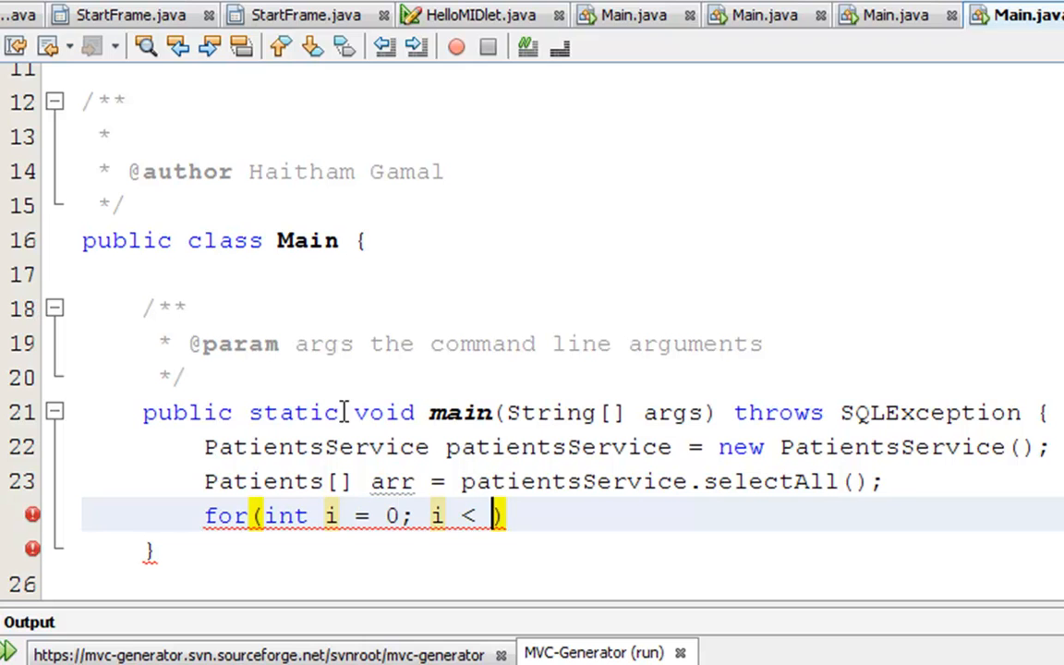
text(arr.length))
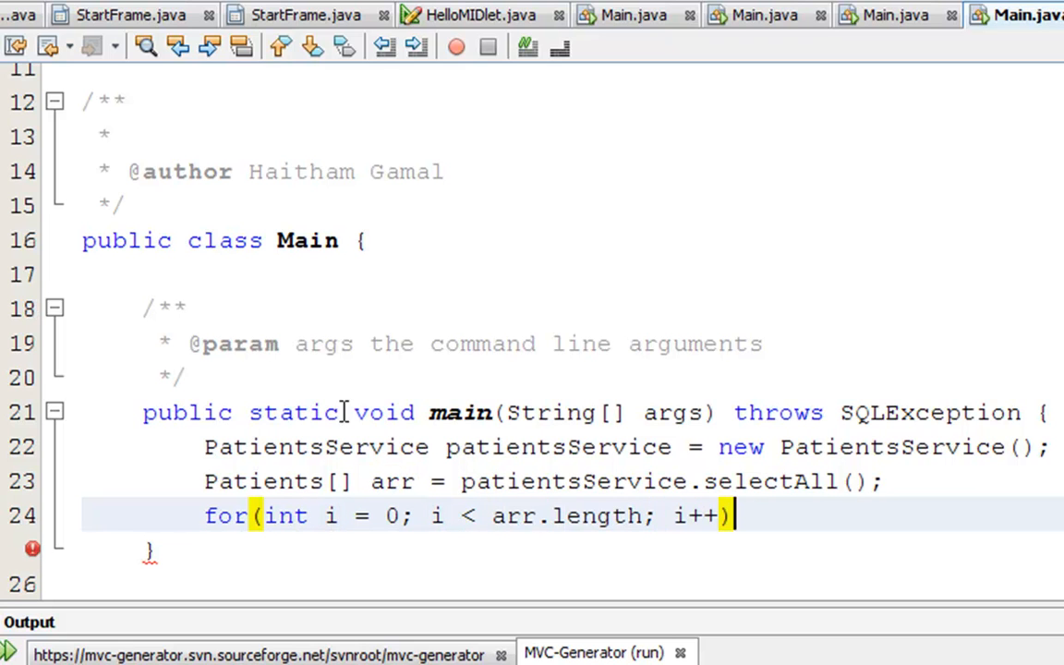
text({)
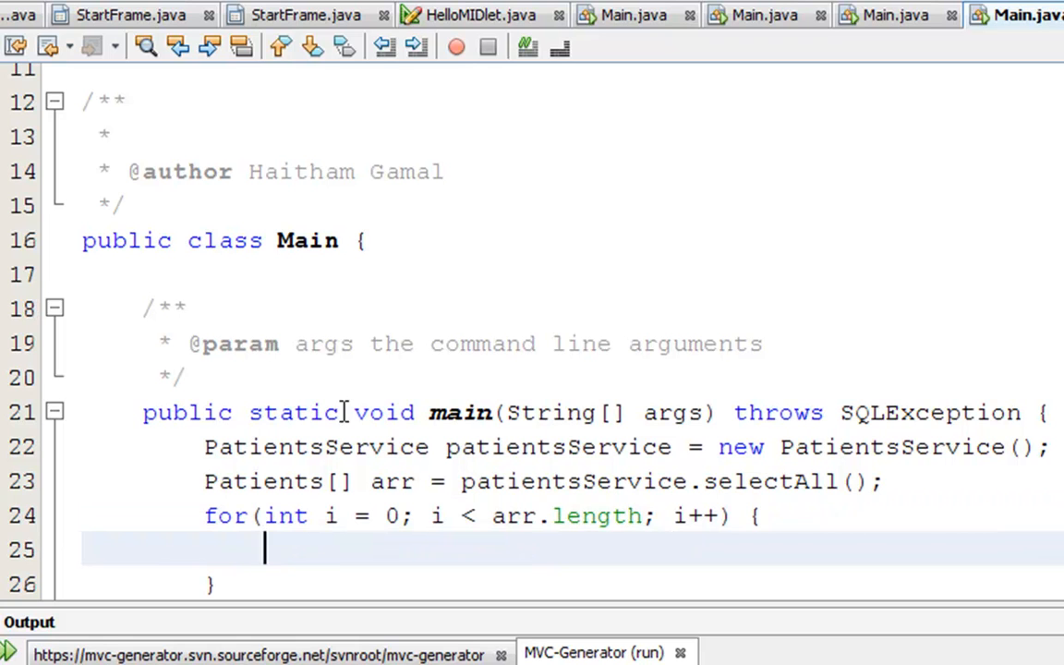
Print arr[i].getFirstName() inside the loop with System.out.println and start the run.
text(pat)
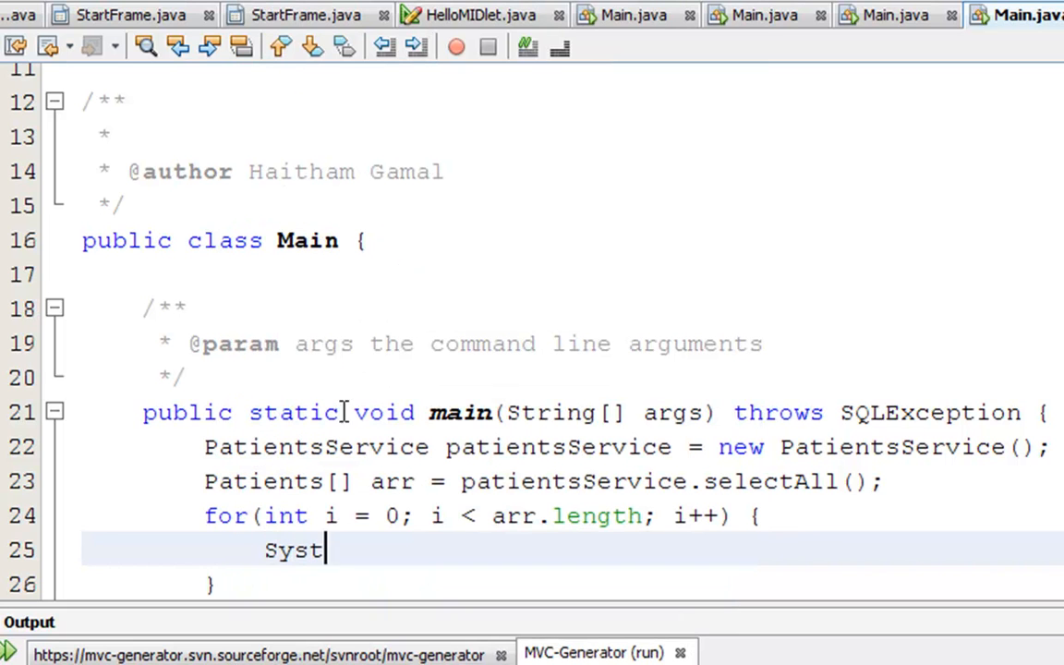
text(em)
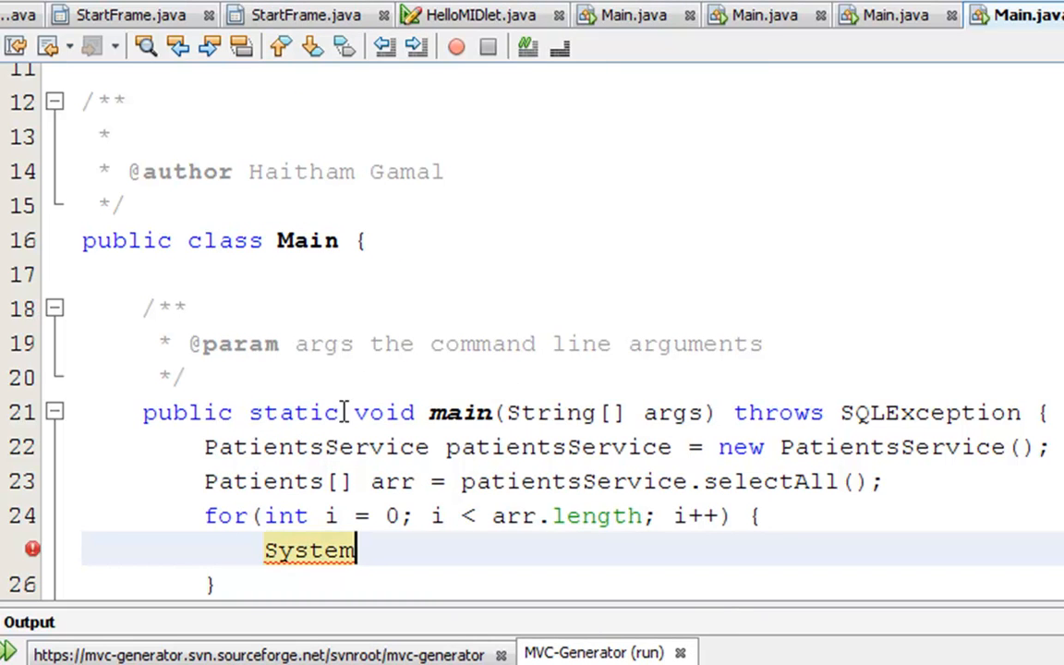
text(.out.println(null);)
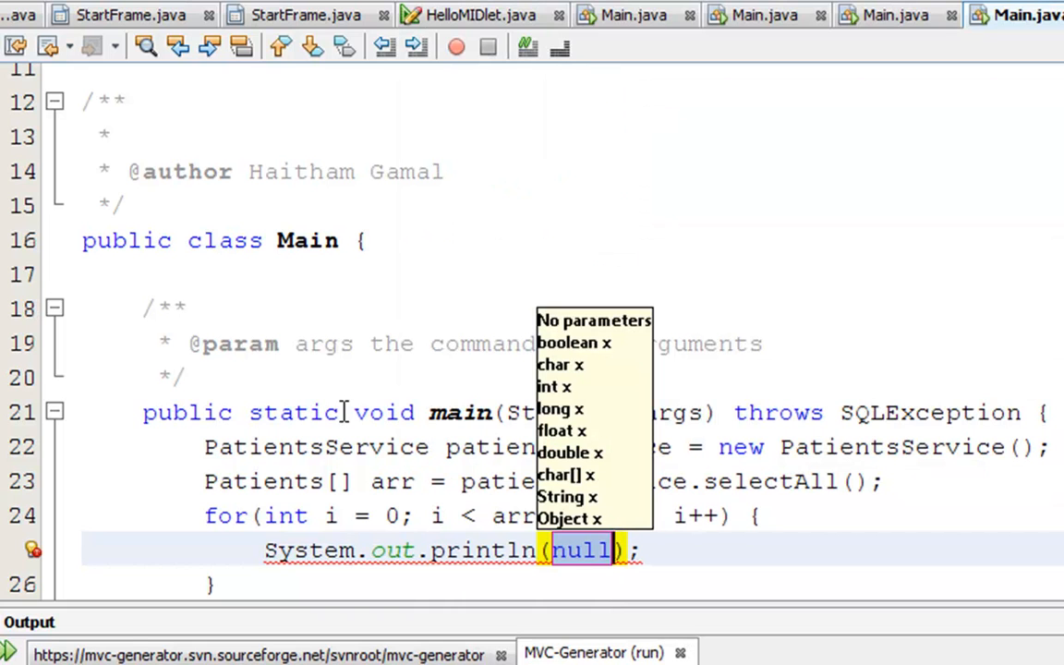
text(arr[i].)
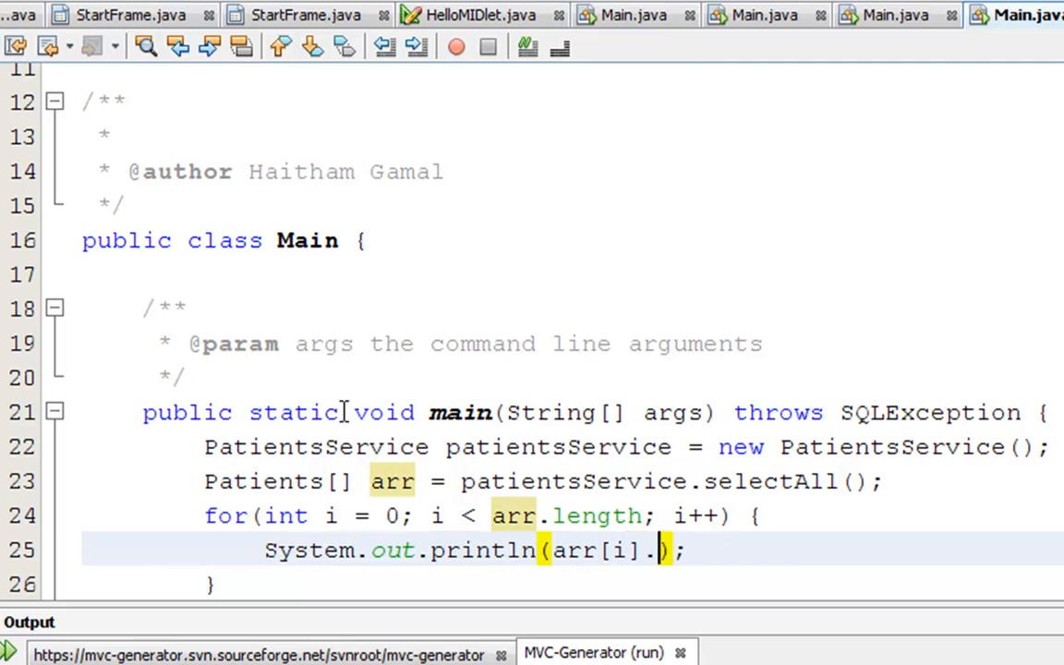
text(getFirstName())
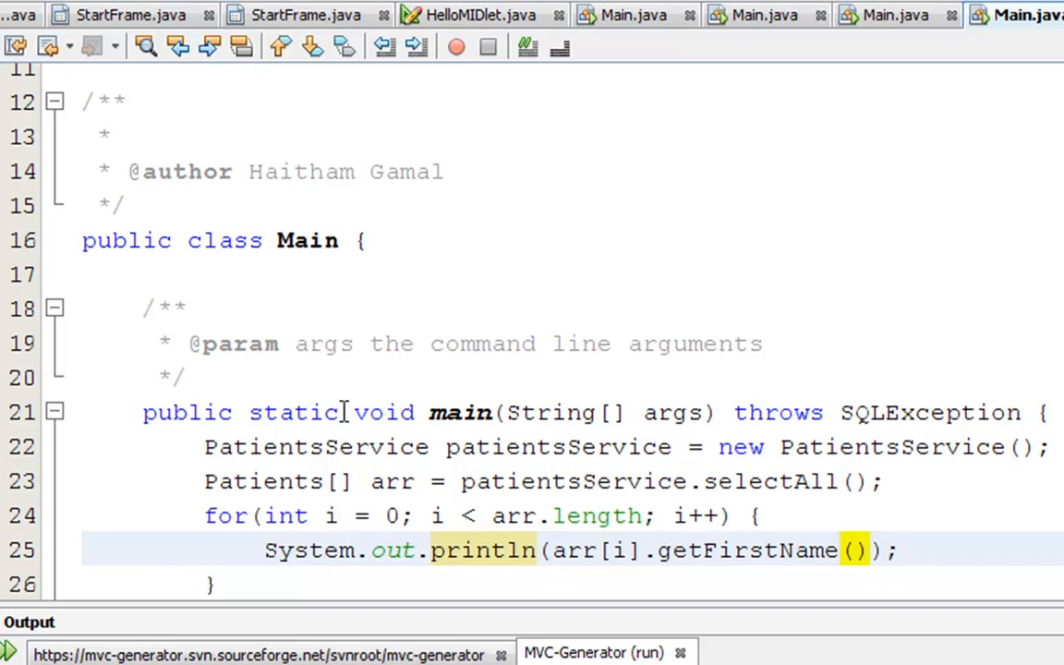
click(872, 550)
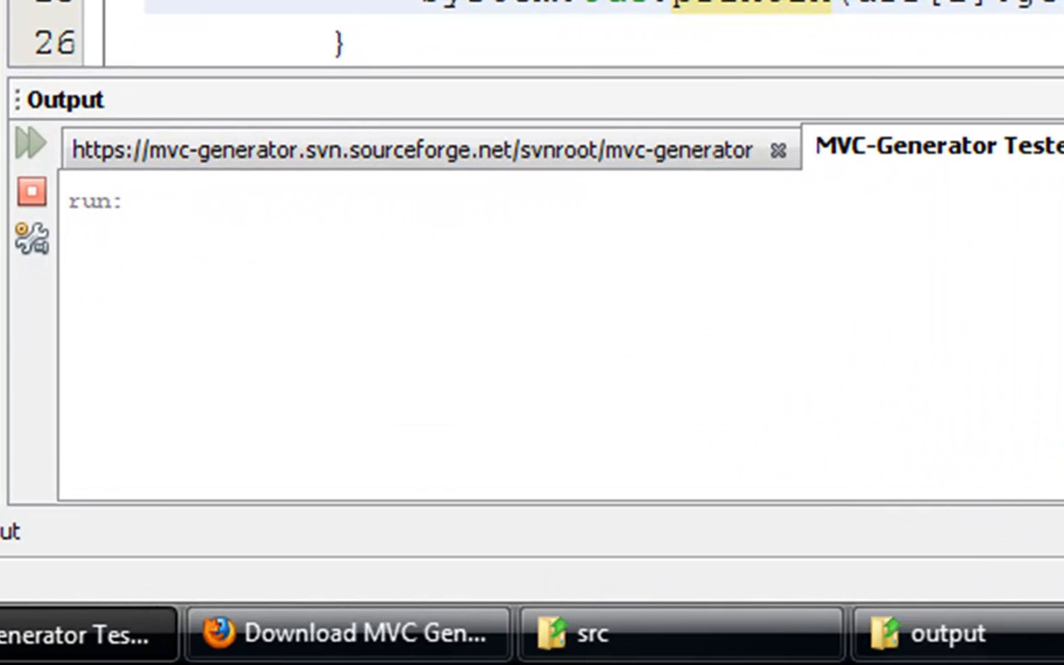
Run the tester and review the seven printed patient first names in the Output window.
click(30, 144)
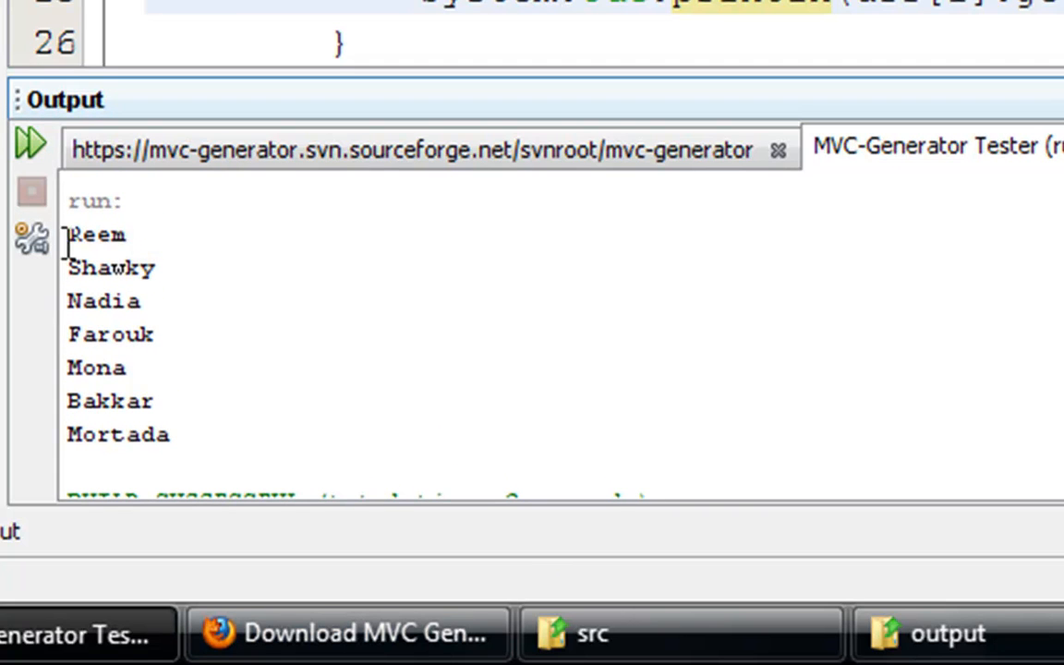
drag(68, 232, 170, 434)
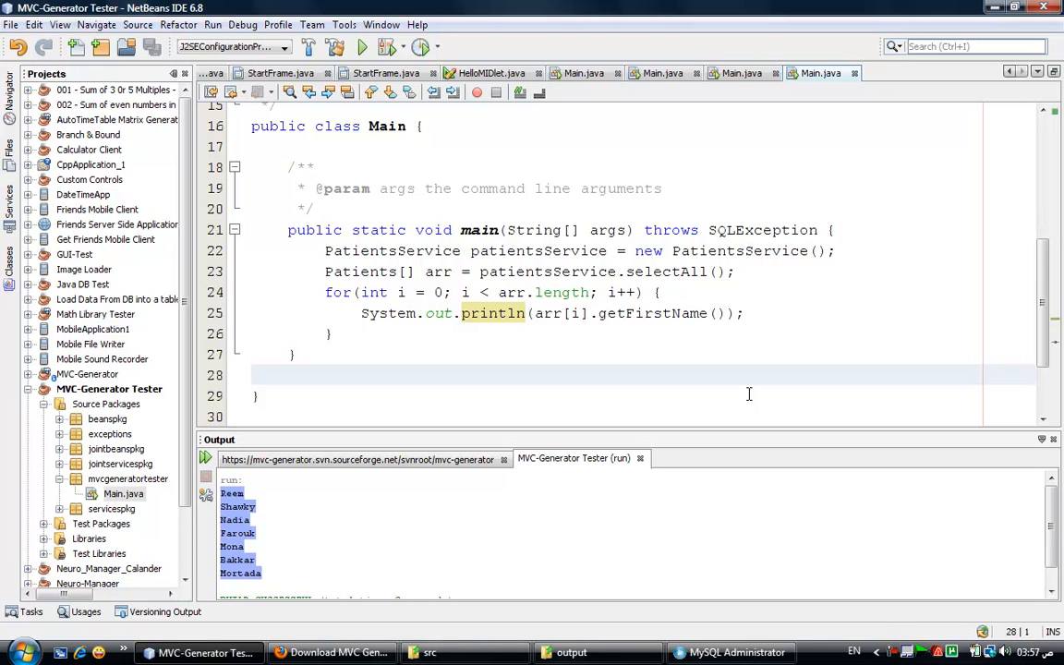
click(255, 373)
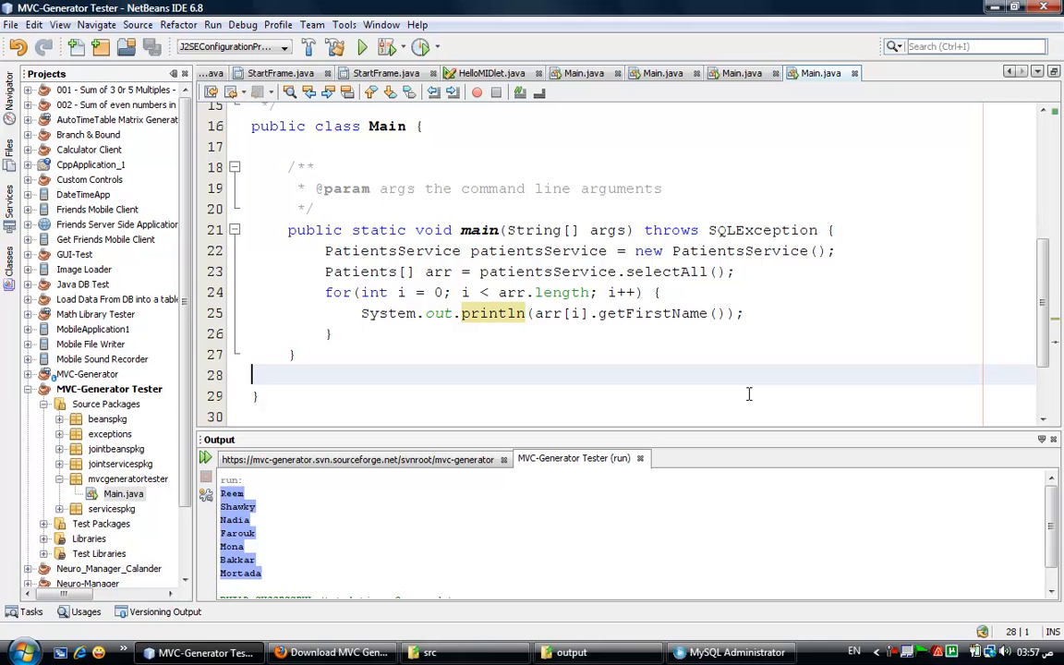